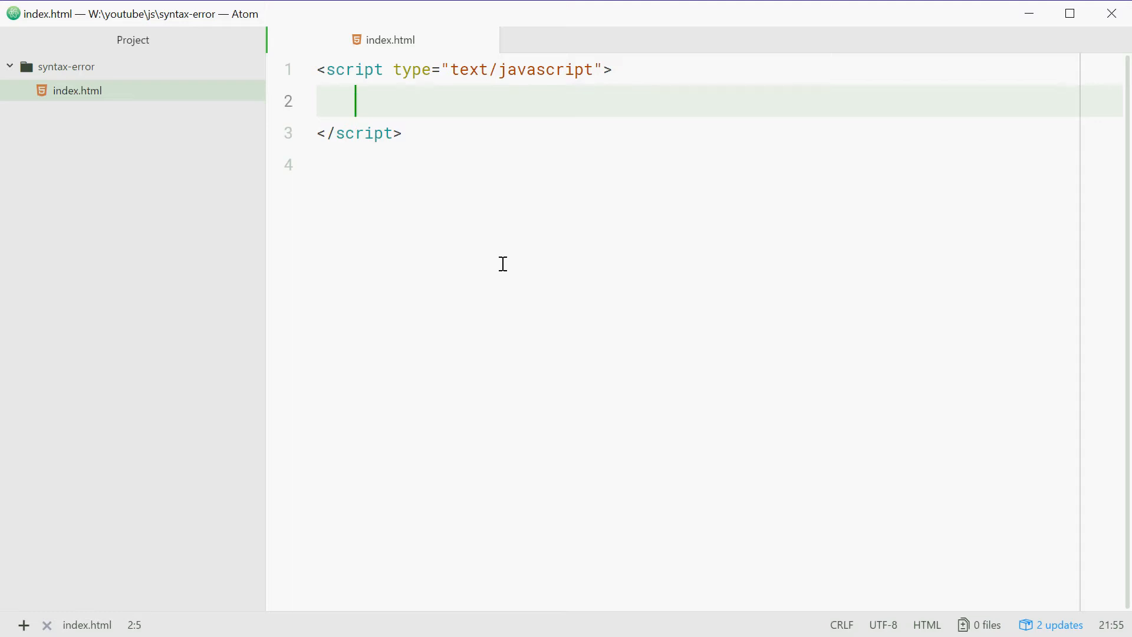
Write let mySyntaxError = new SyntaxError on line 2 of the script
{"action": "type", "text": "let"}
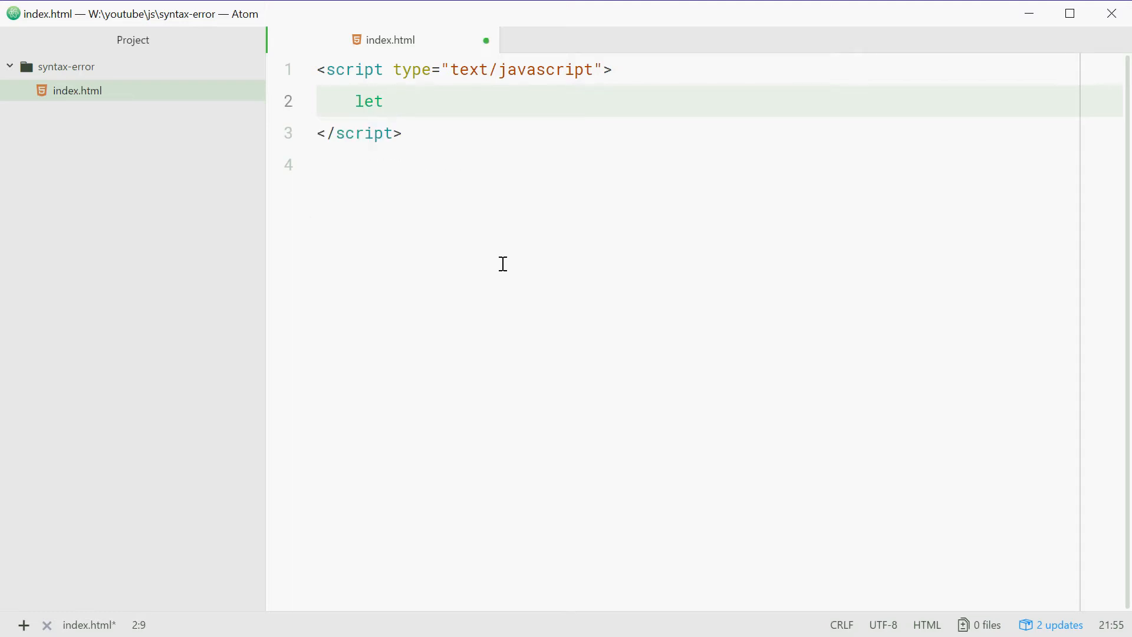
{"action": "type", "text": "mySyntaxEr"}
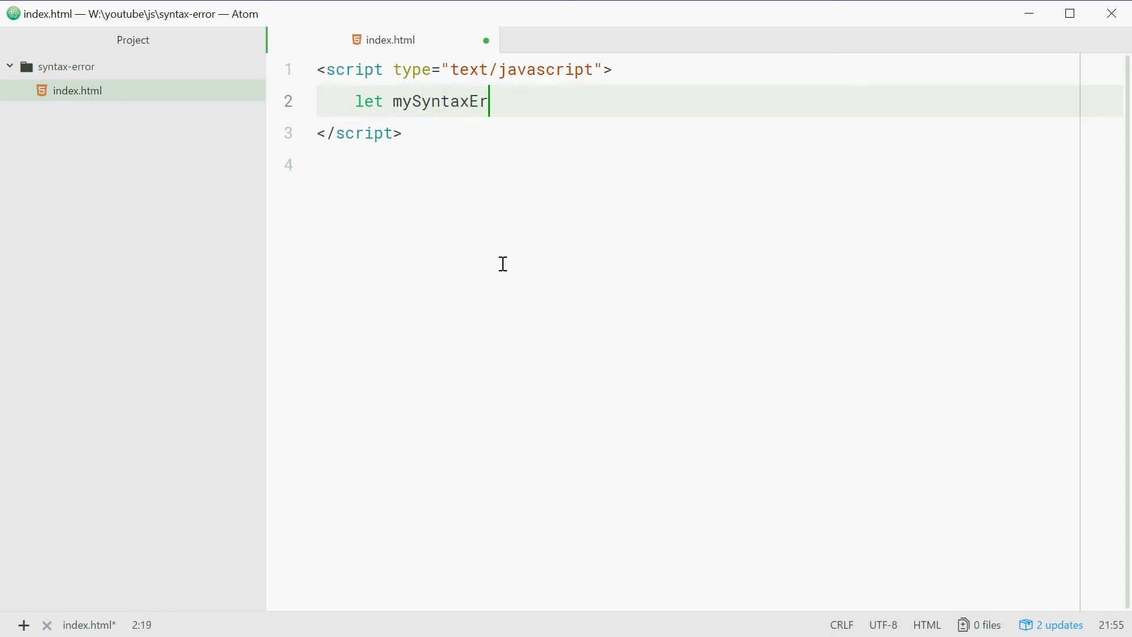
{"action": "type", "text": "ror ="}
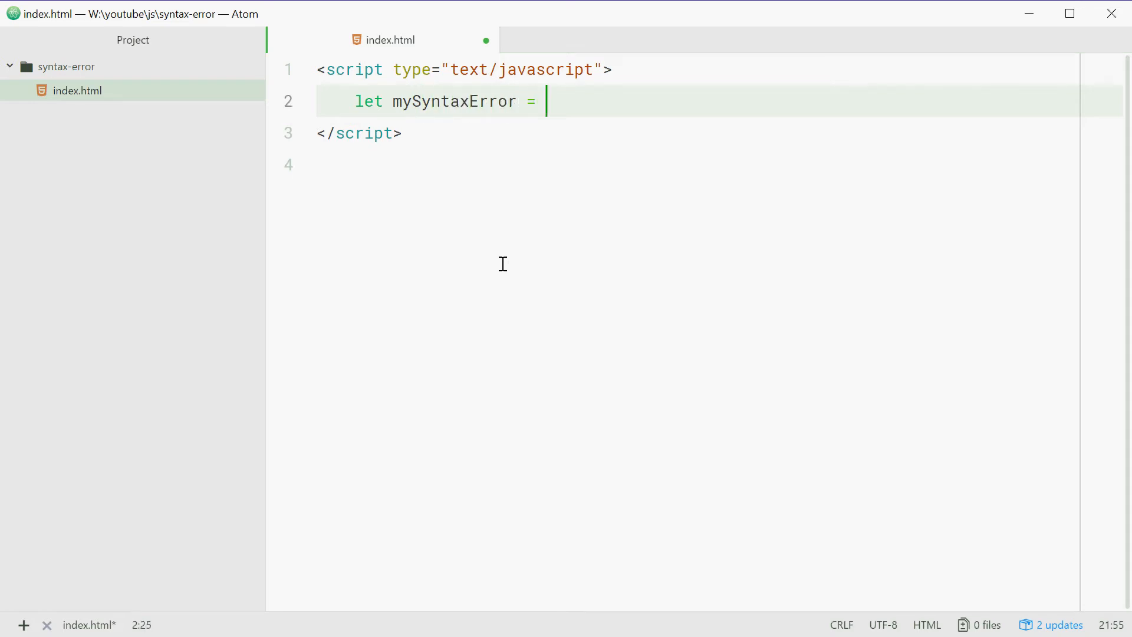
{"action": "type", "text": "new Syntax"}
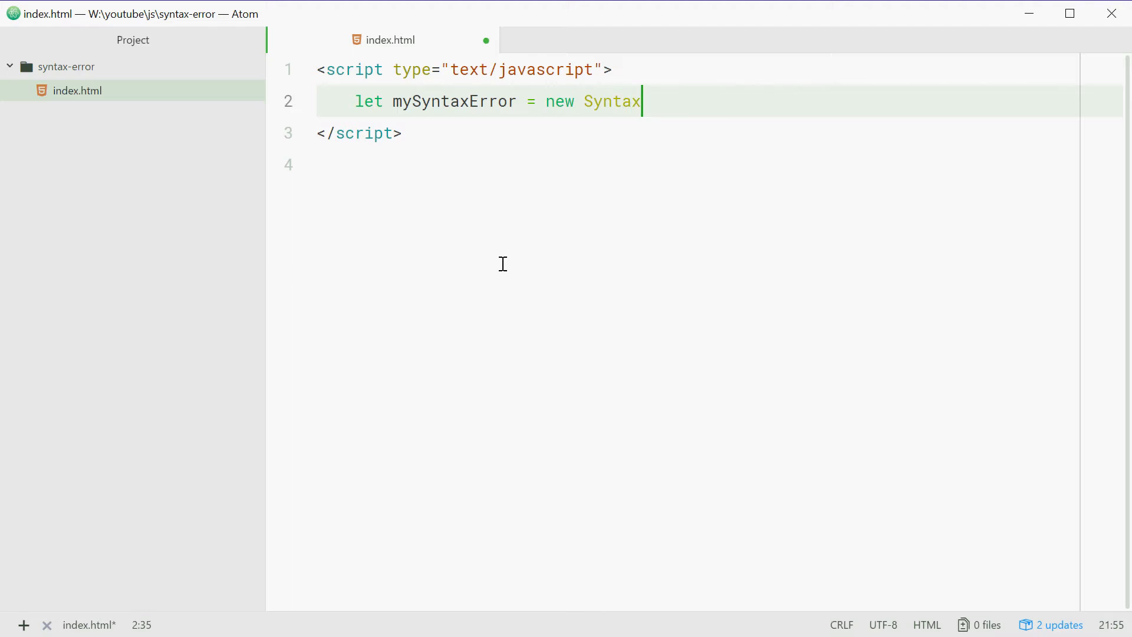
{"action": "type", "text": "Error"}
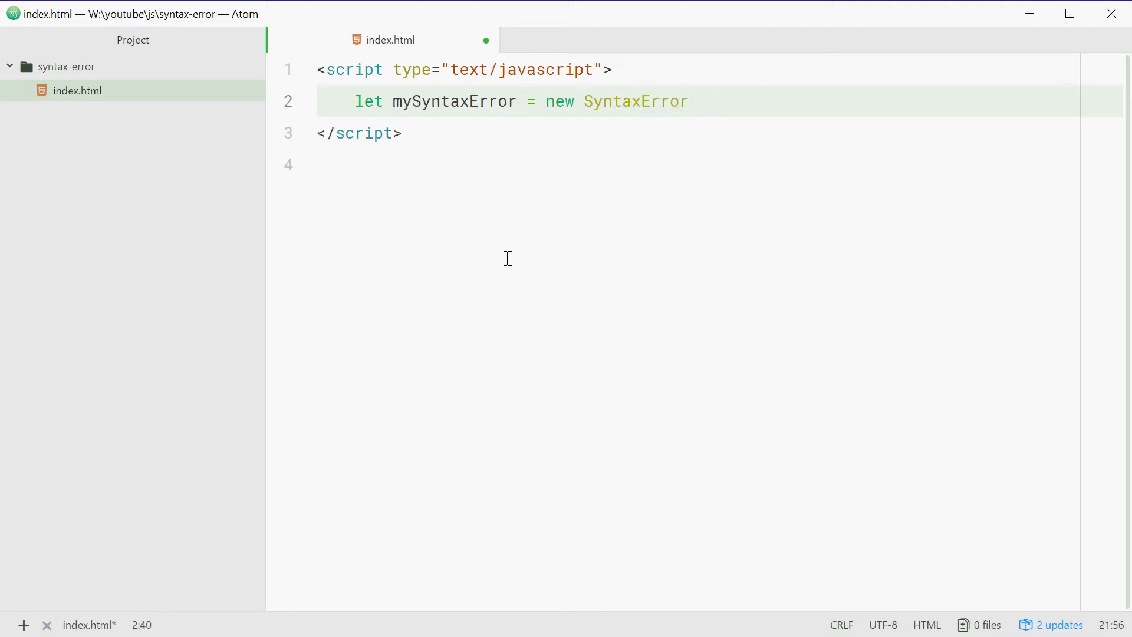
{"action": "left_click", "coordinate": [717, 101]}
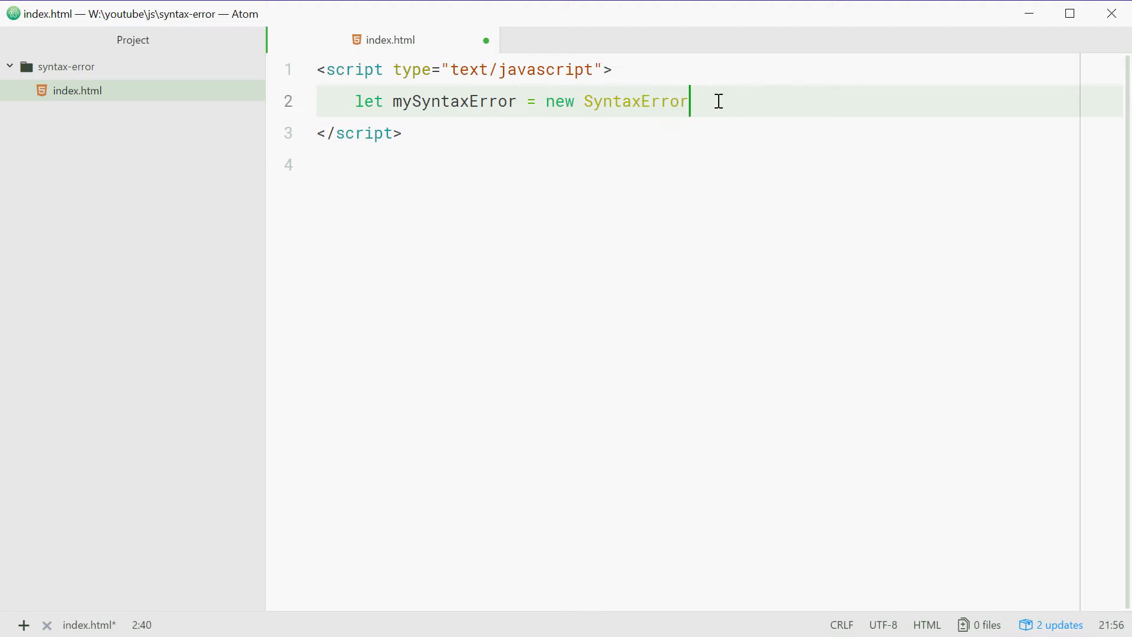
{"action": "double_click", "coordinate": [634, 101]}
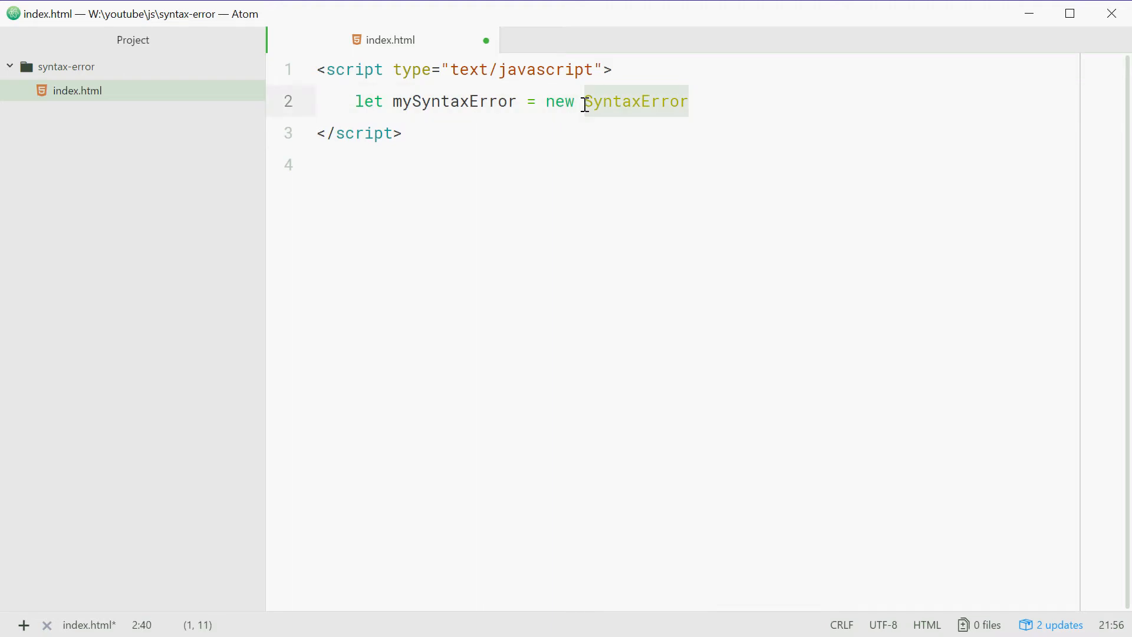
{"action": "left_click", "coordinate": [669, 101]}
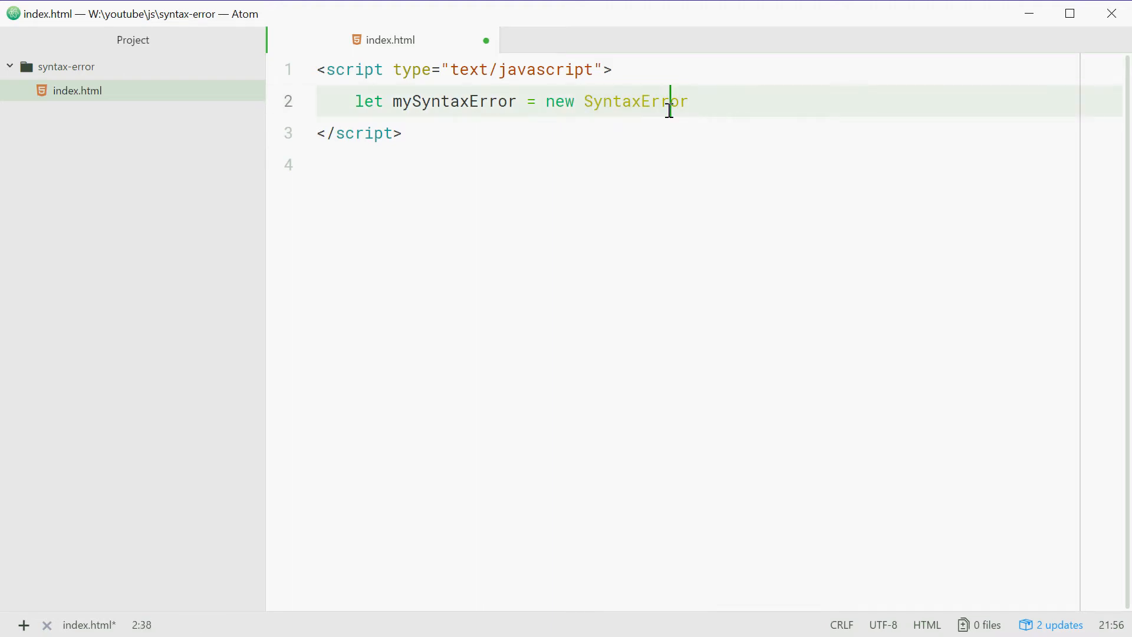
{"action": "double_click", "coordinate": [634, 101]}
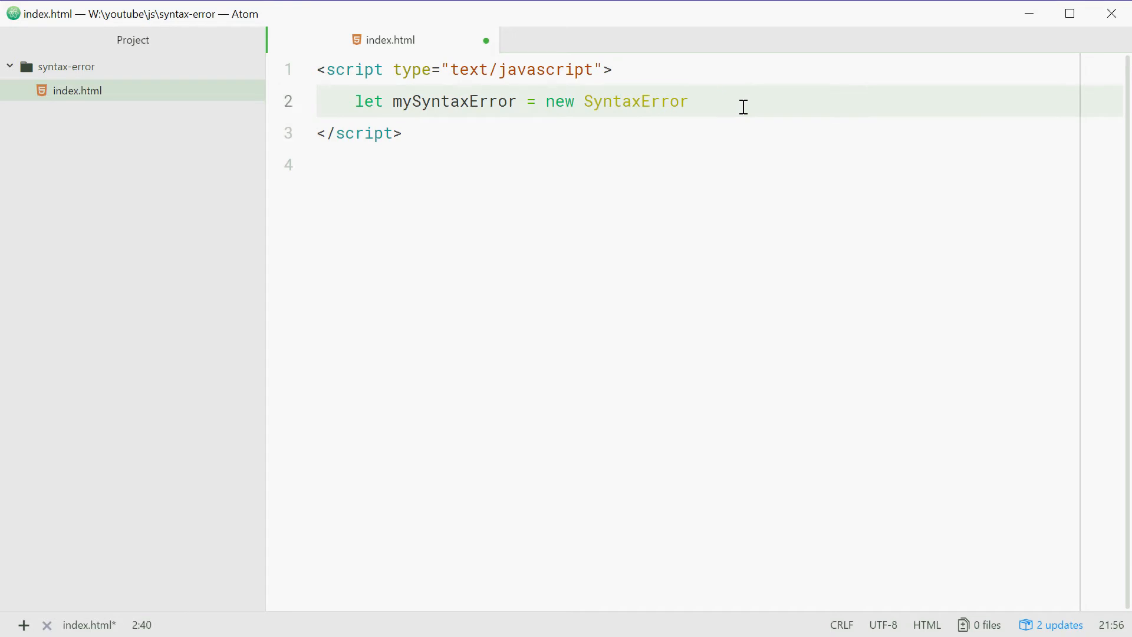
Pass the message 'How\'s it going?' to the constructor and end the line with a semicolon
{"action": "type", "text": "()"}
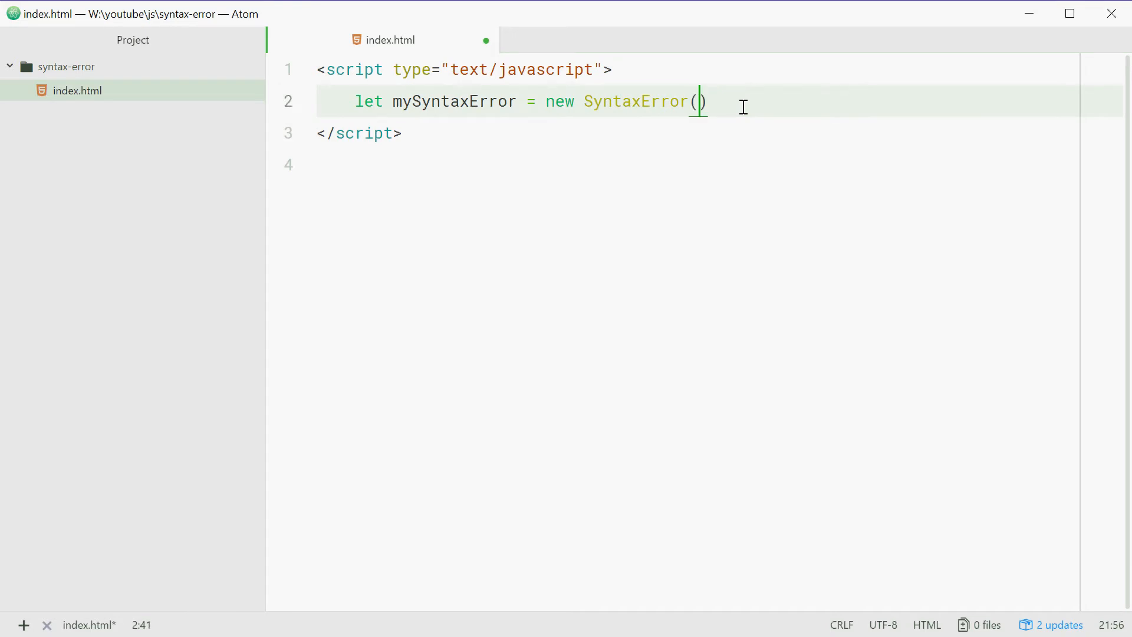
{"action": "type", "text": "''"}
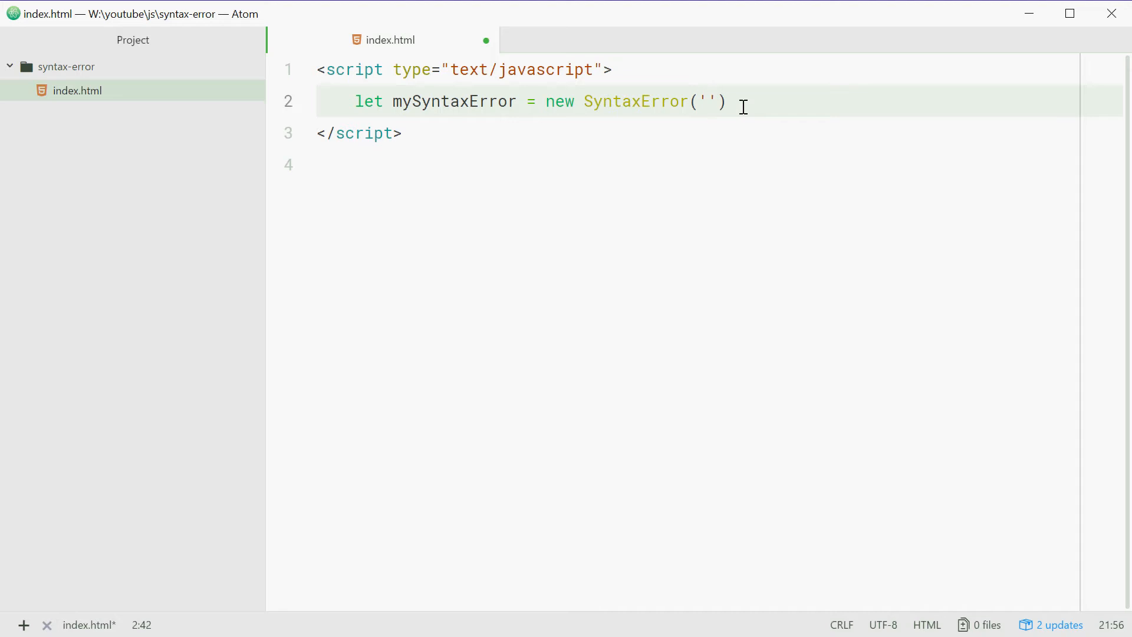
{"action": "left_click", "coordinate": [710, 102]}
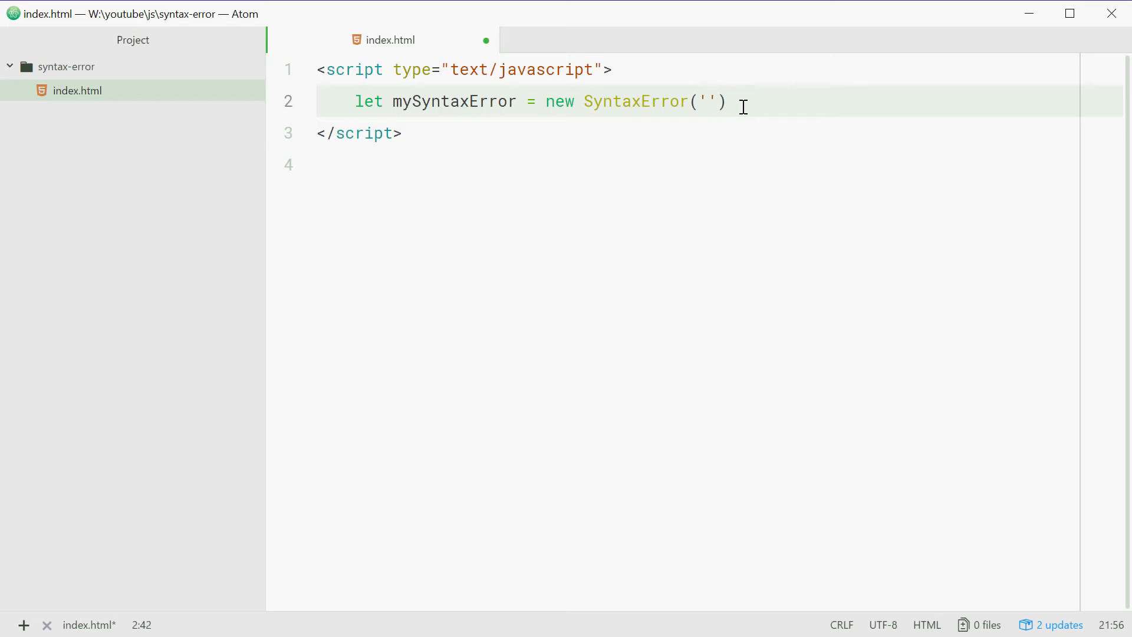
{"action": "type", "text": "Ho"}
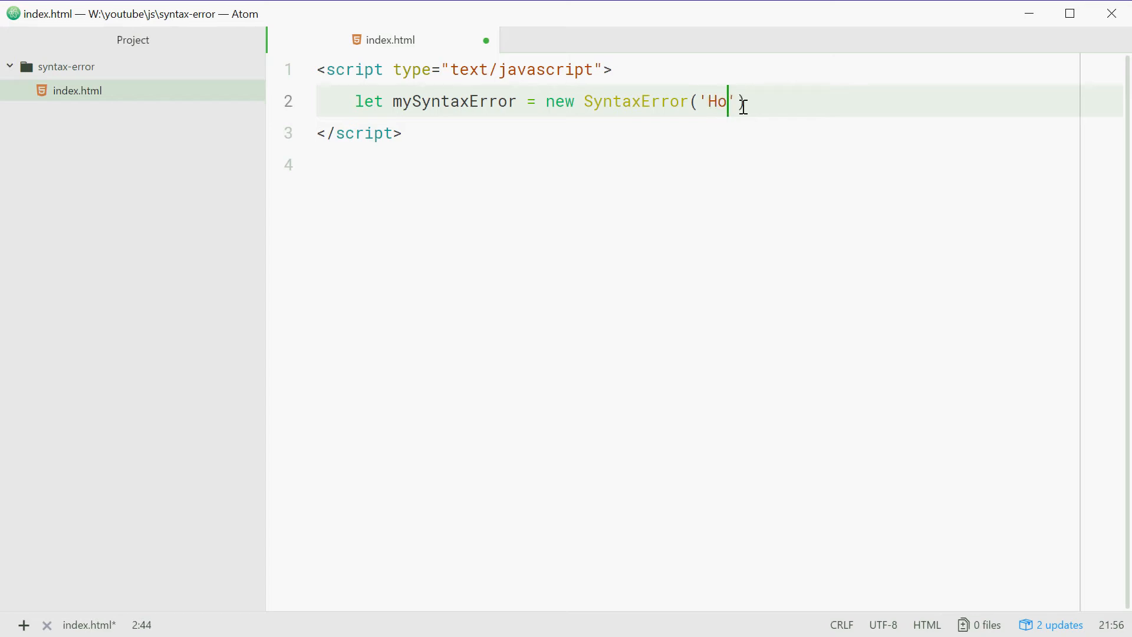
{"action": "type", "text": "w's it going?"}
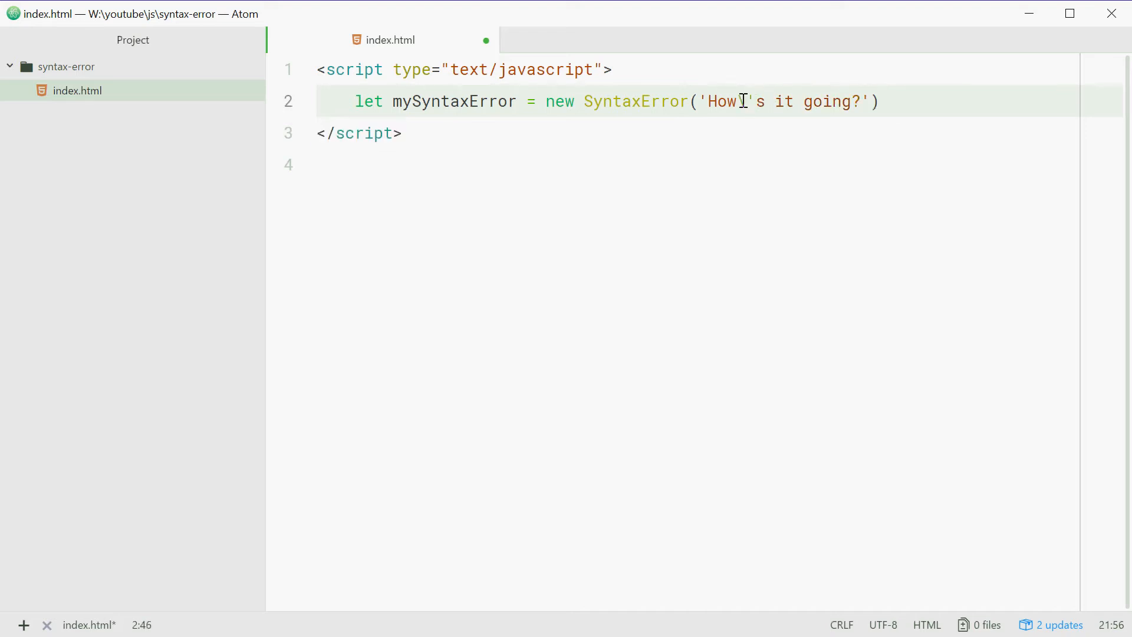
{"action": "type", "text": "\\"}
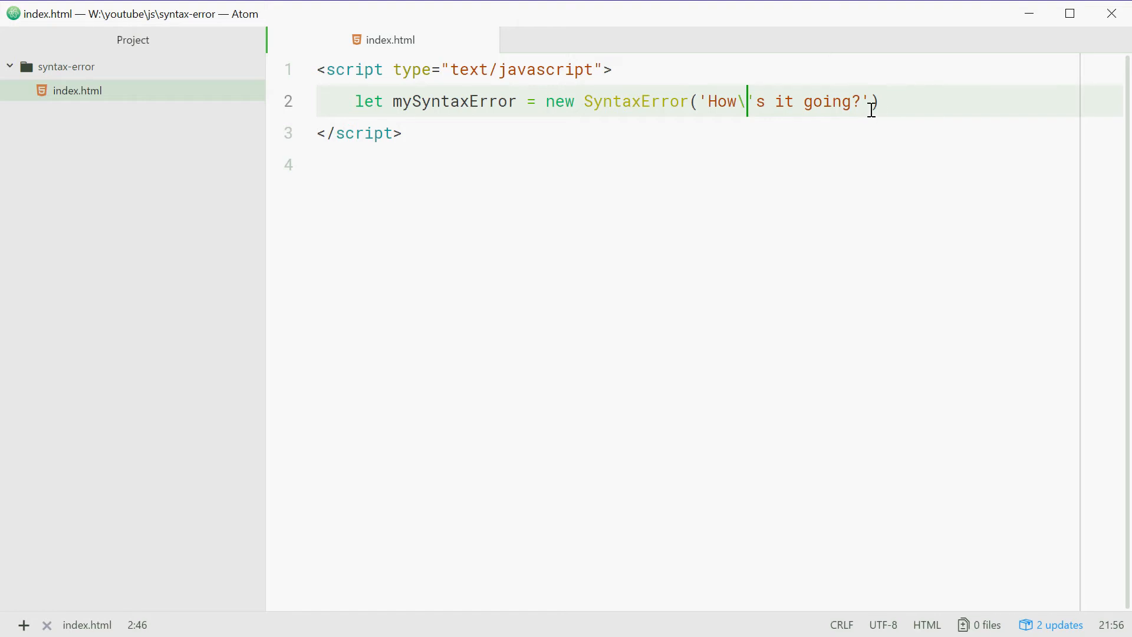
{"action": "double_click", "coordinate": [634, 101]}
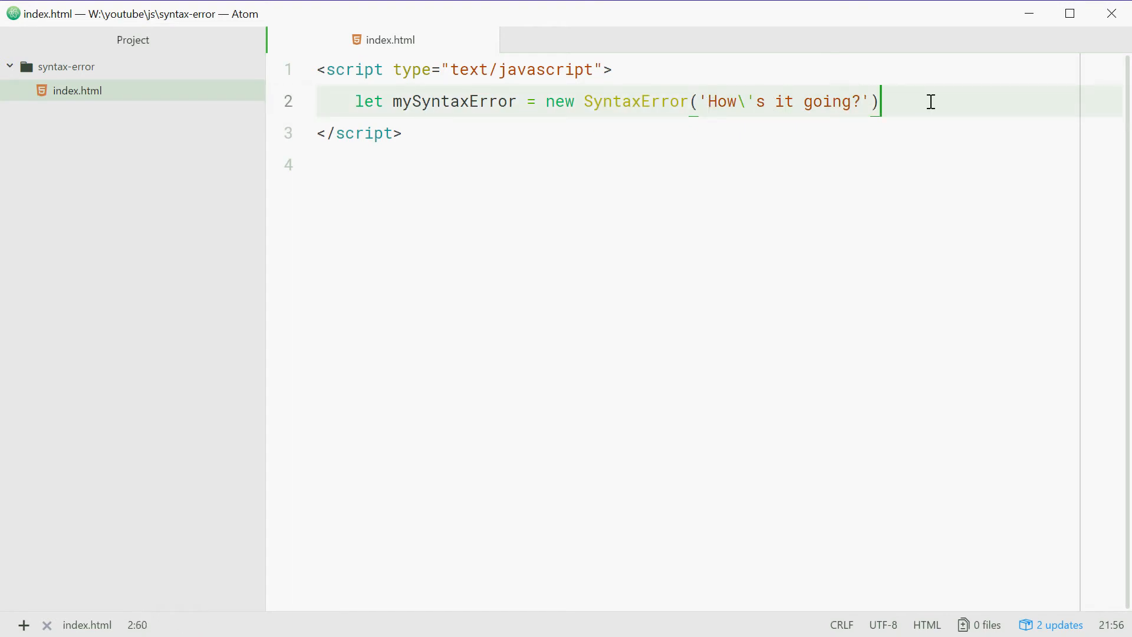
{"action": "type", "text": ";"}
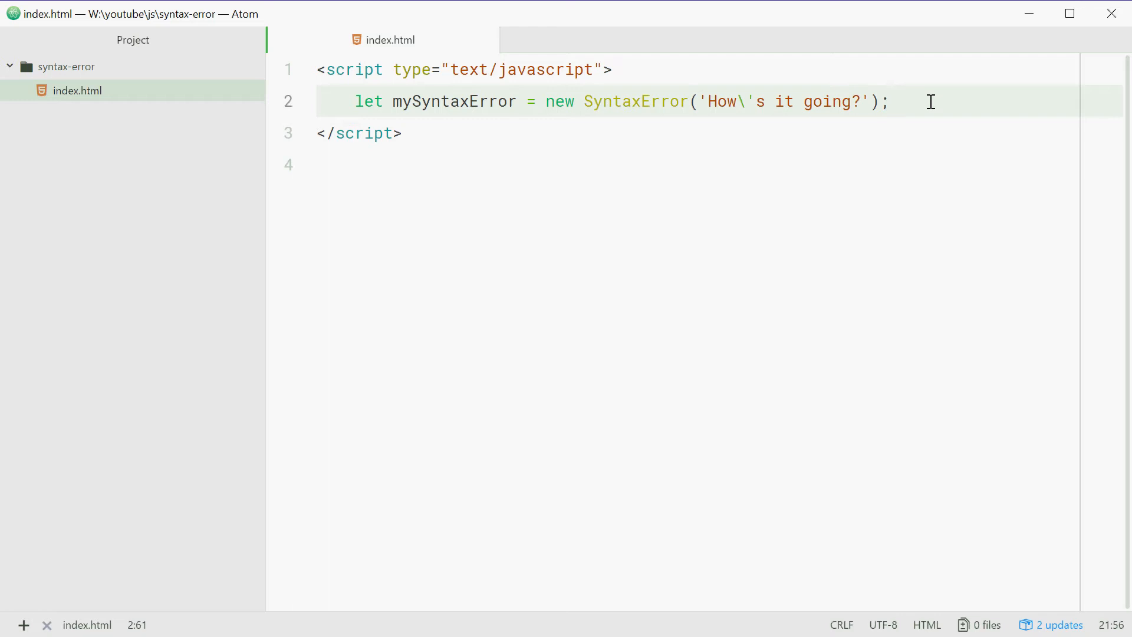
{"action": "left_click", "coordinate": [916, 108]}
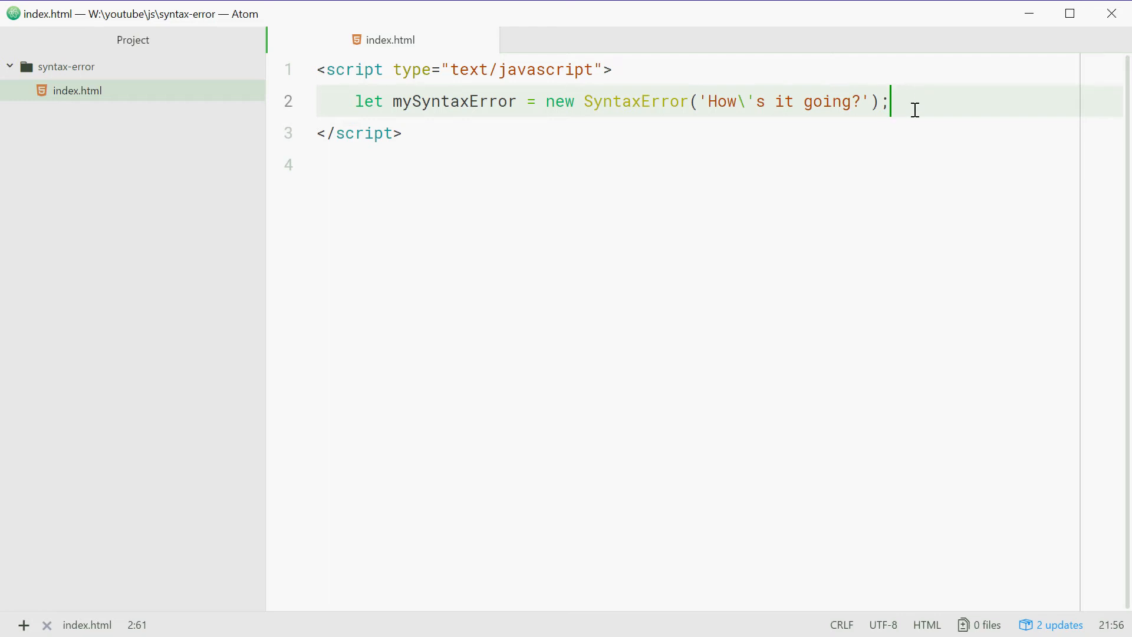
{"action": "double_click", "coordinate": [441, 101]}
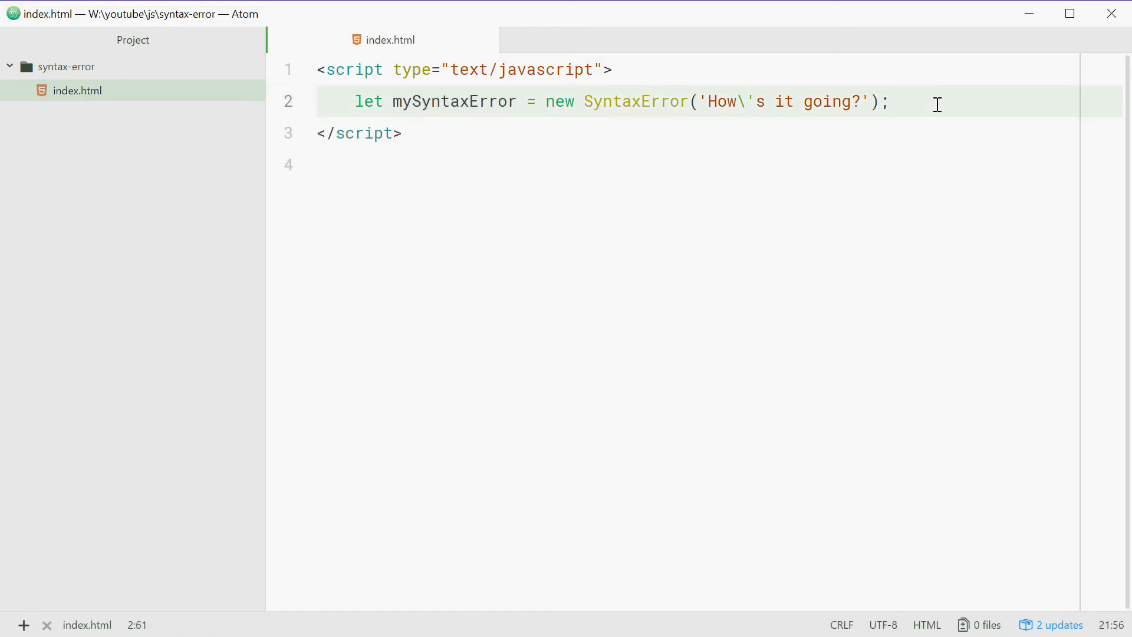
Add throw mySyntaxError; on a new line below the declaration
{"action": "type", "text": "thr"}
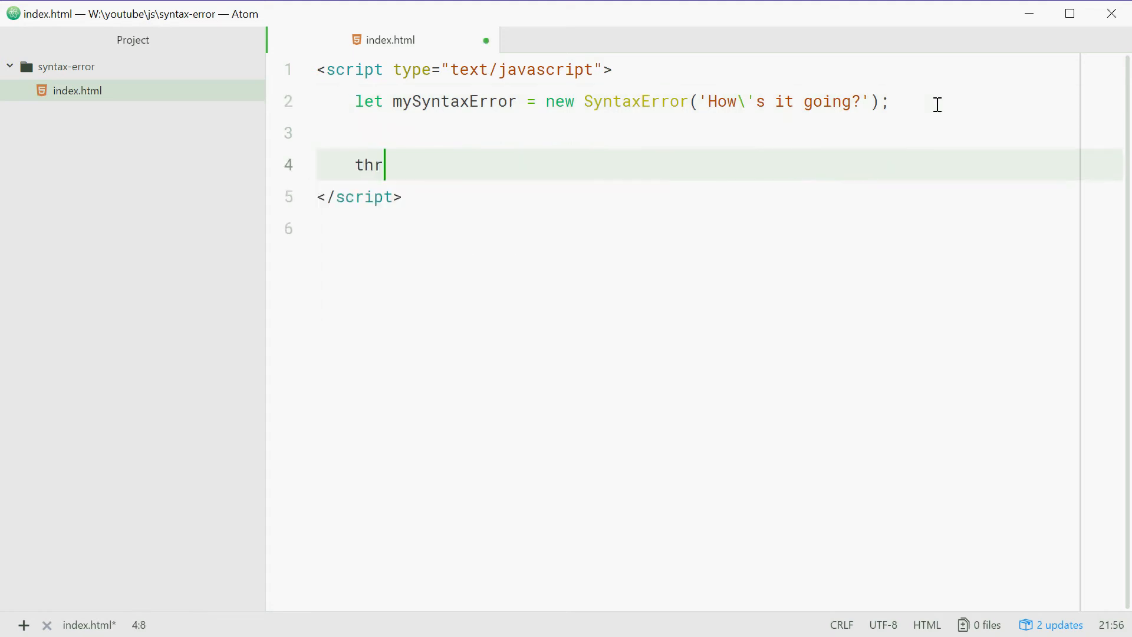
{"action": "type", "text": "ow mySyntaxError"}
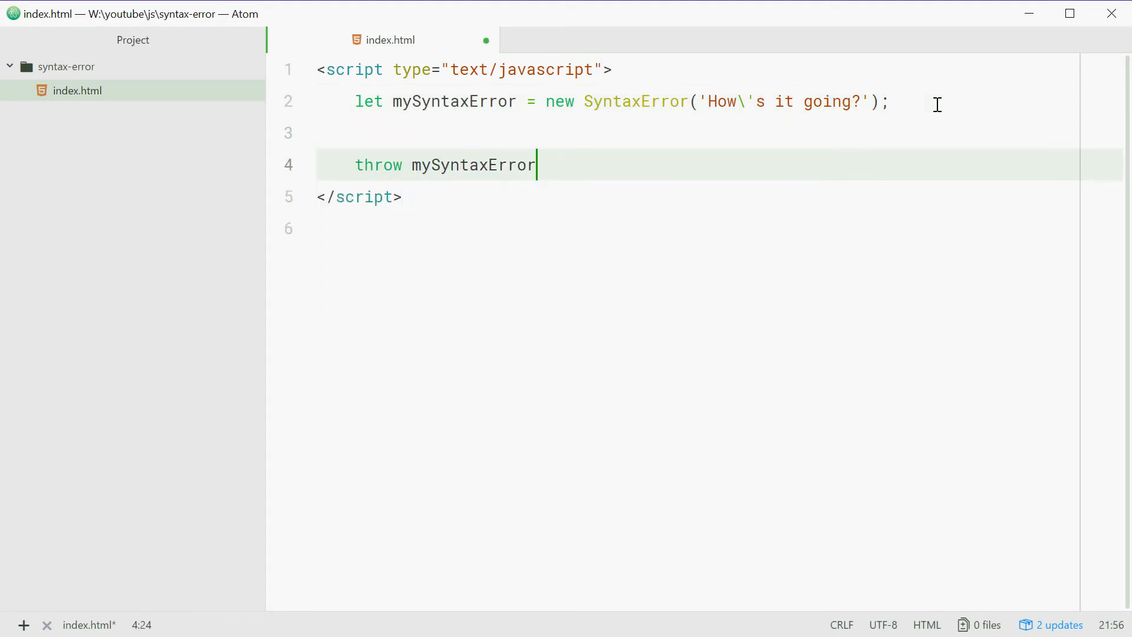
{"action": "type", "text": ";"}
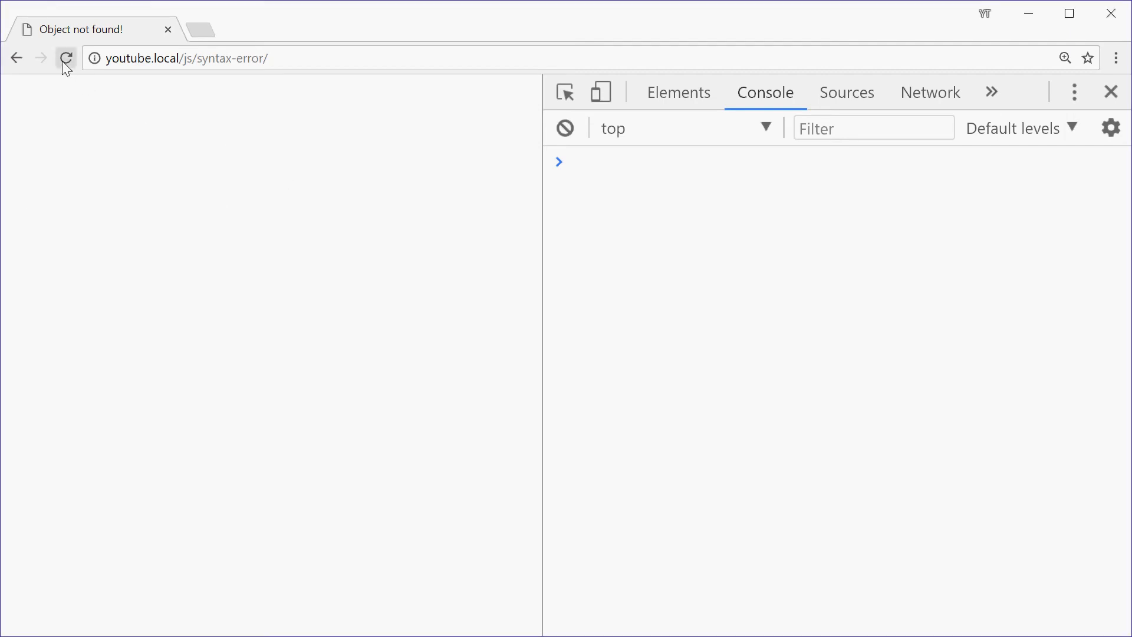
Reload the page so the console reports Uncaught SyntaxError: How's it going? at line 2
{"action": "left_click", "coordinate": [65, 56]}
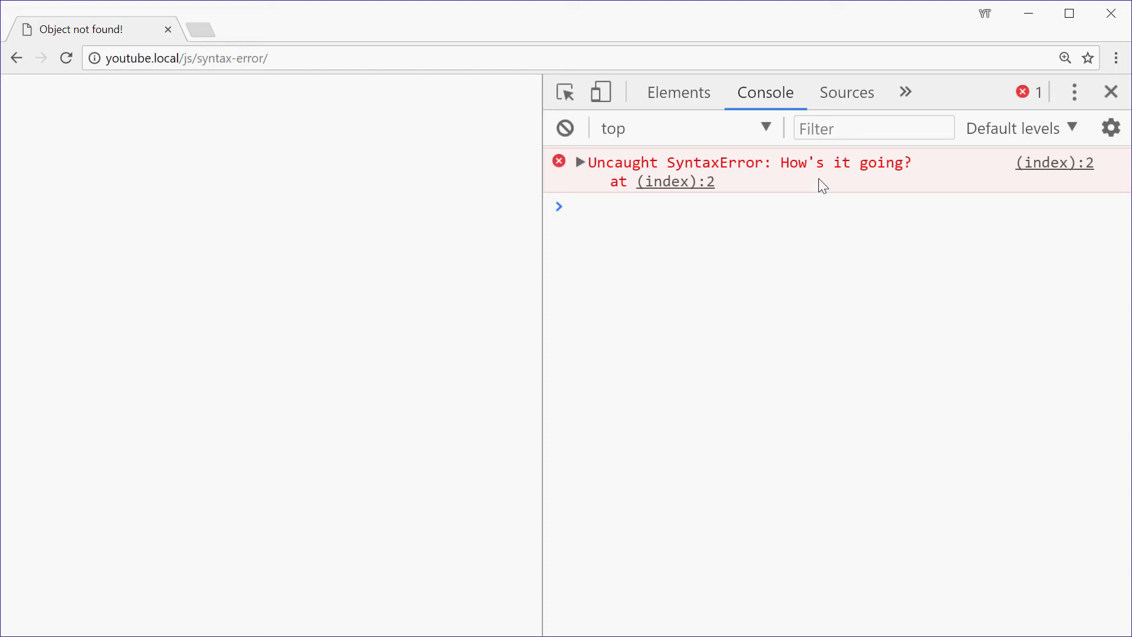
{"action": "left_click", "coordinate": [615, 207]}
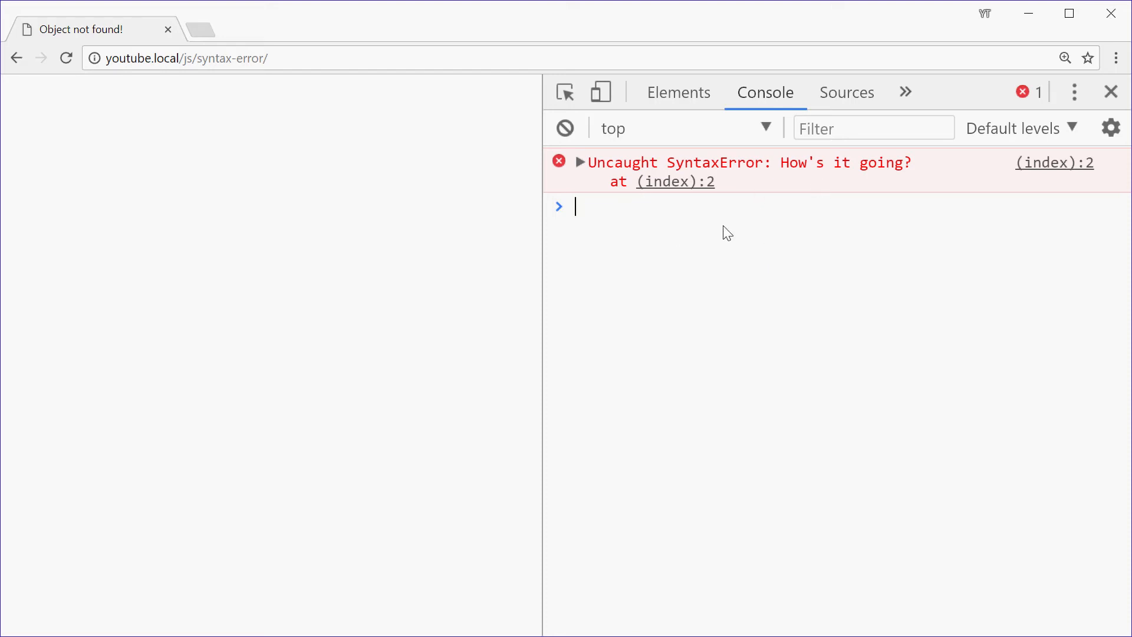
{"action": "mouse_move", "coordinate": [726, 220]}
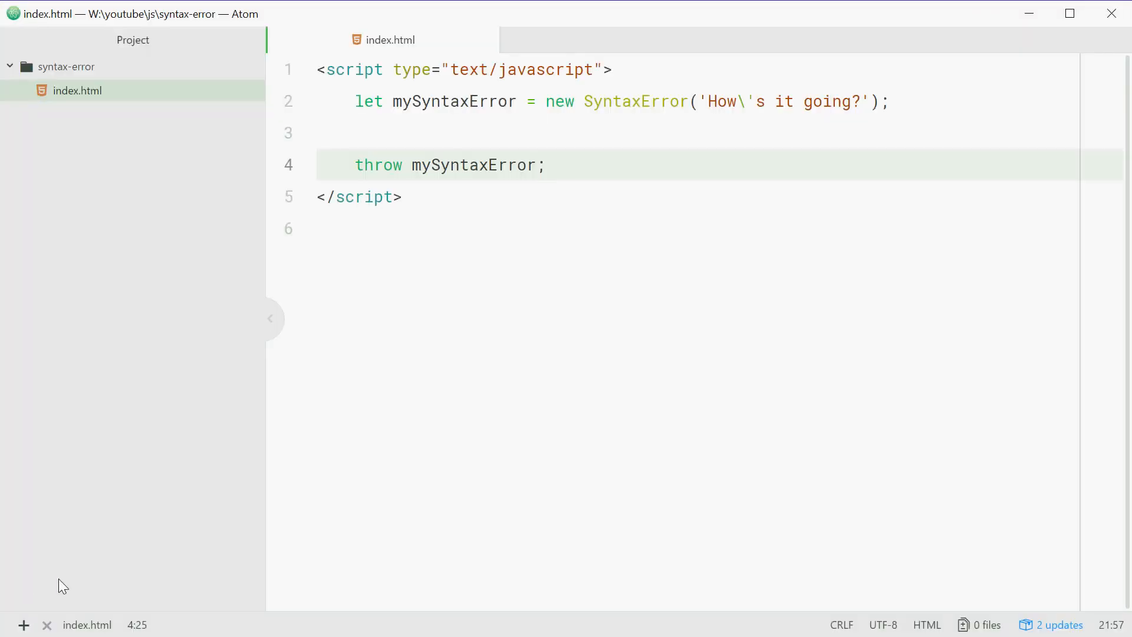
Wrap the throw statement in a try { } block
{"action": "left_click", "coordinate": [546, 165]}
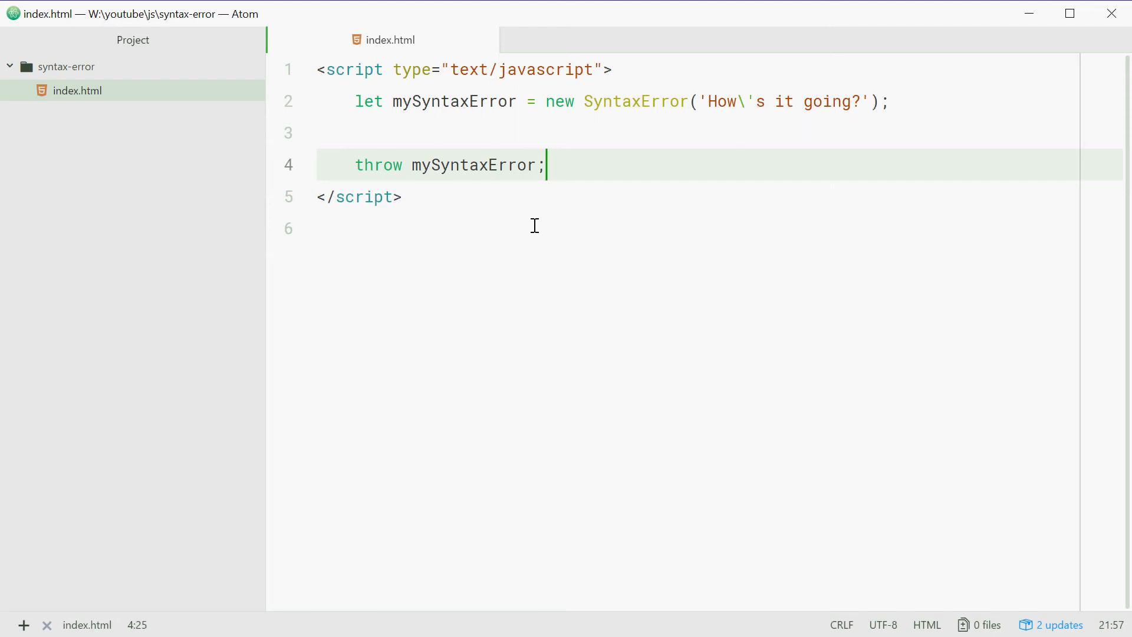
{"action": "mouse_move", "coordinate": [568, 190]}
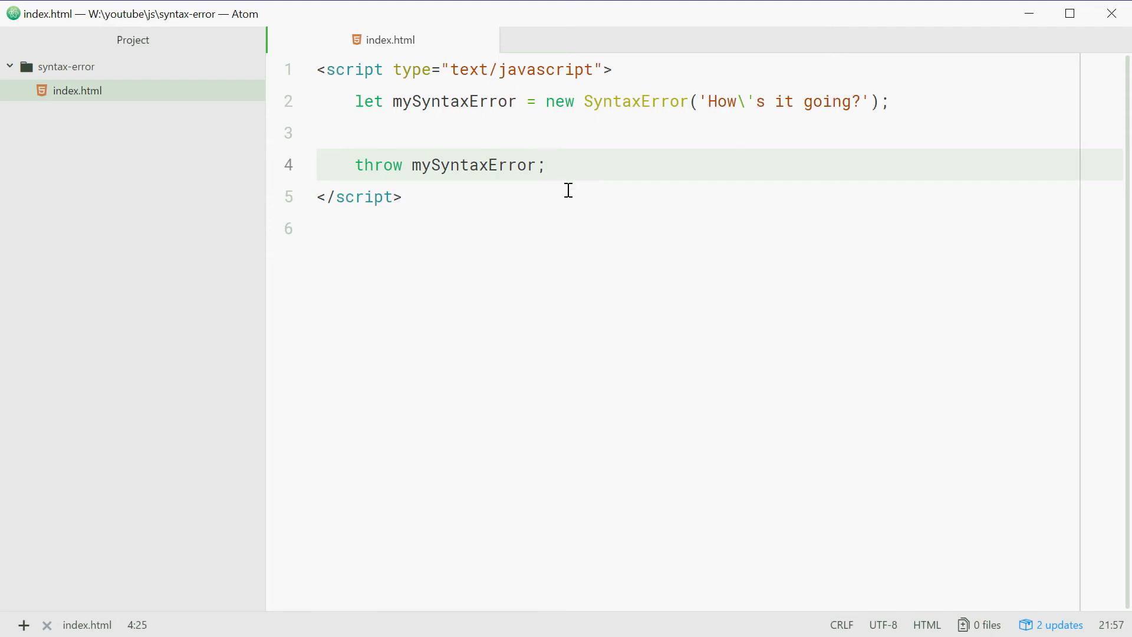
{"action": "left_click", "coordinate": [547, 165]}
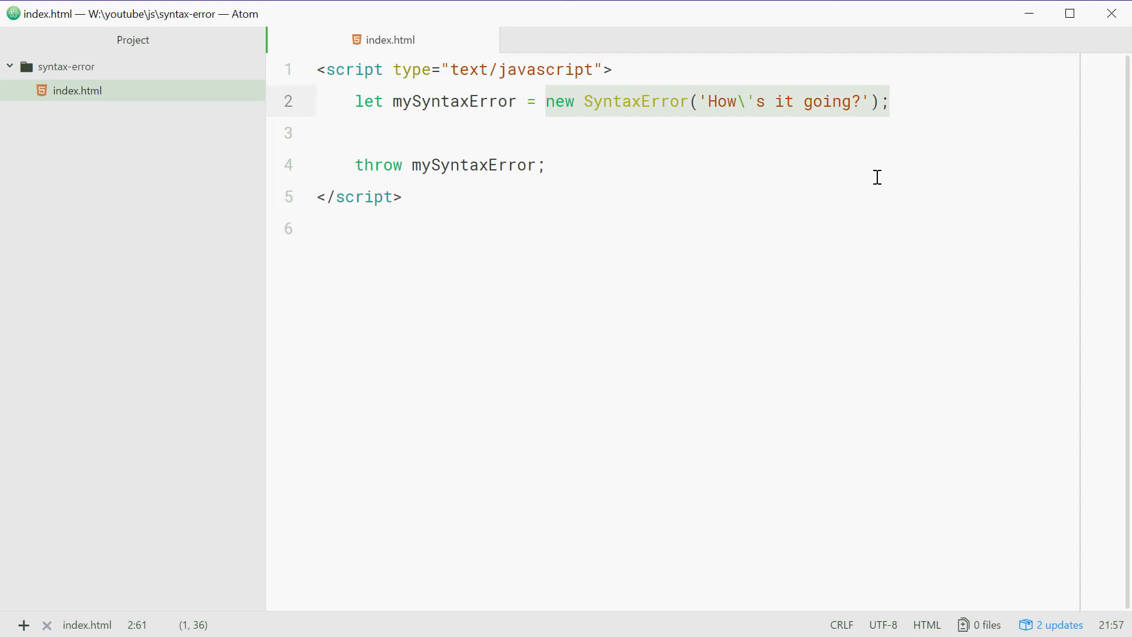
{"action": "left_click", "coordinate": [552, 165]}
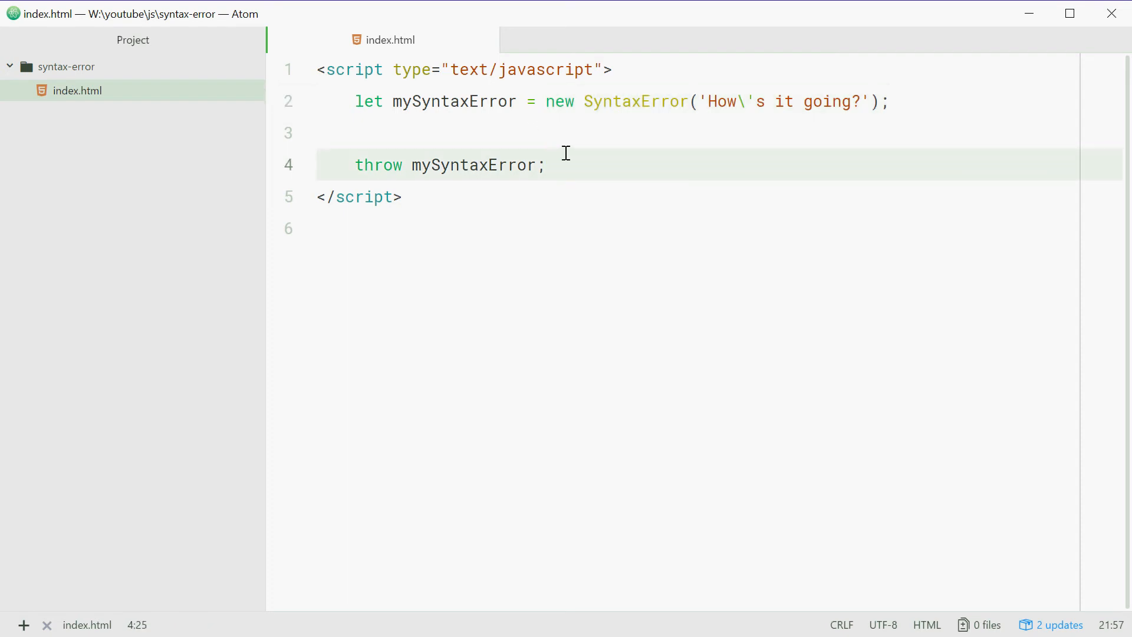
{"action": "left_click", "coordinate": [355, 171]}
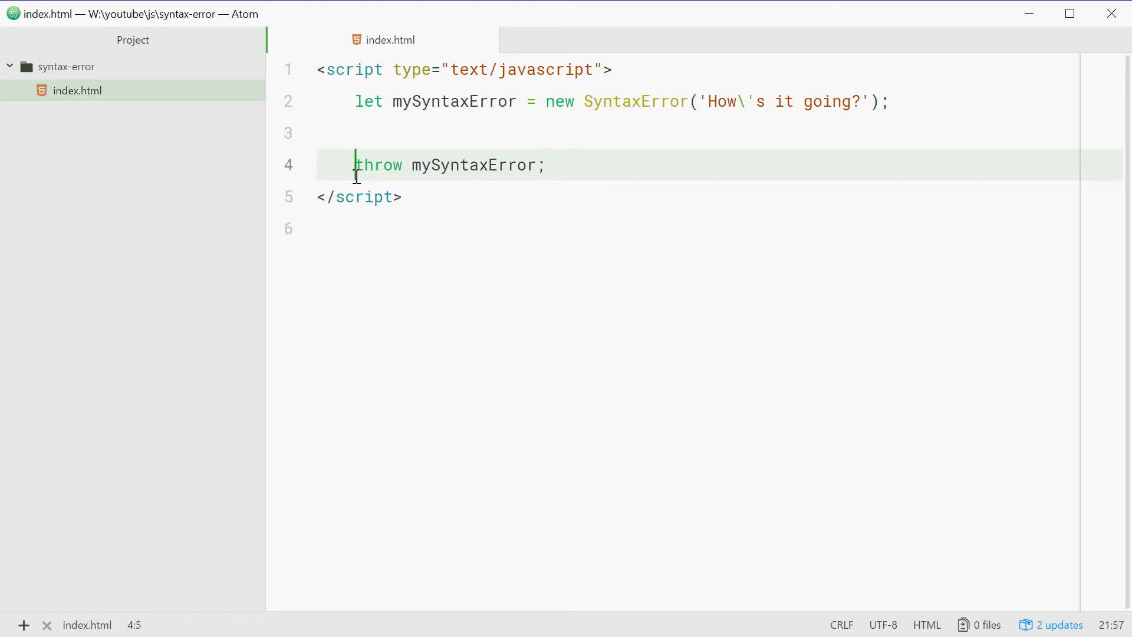
{"action": "type", "text": "try {"}
{"action": "type", "text": "}"}
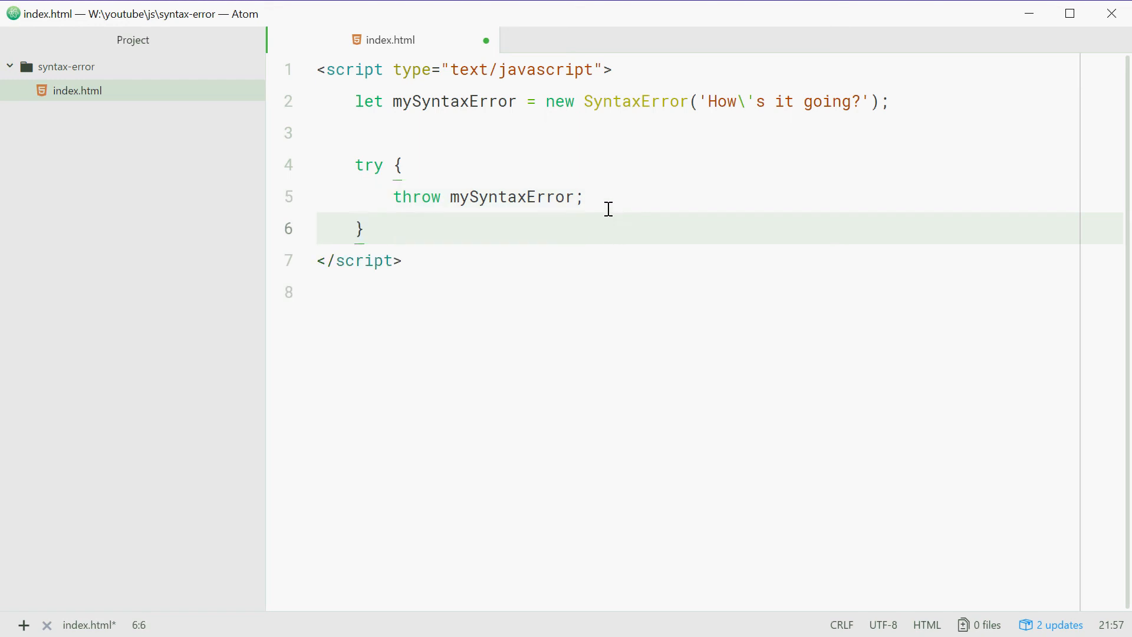
{"action": "key", "text": "Enter"}
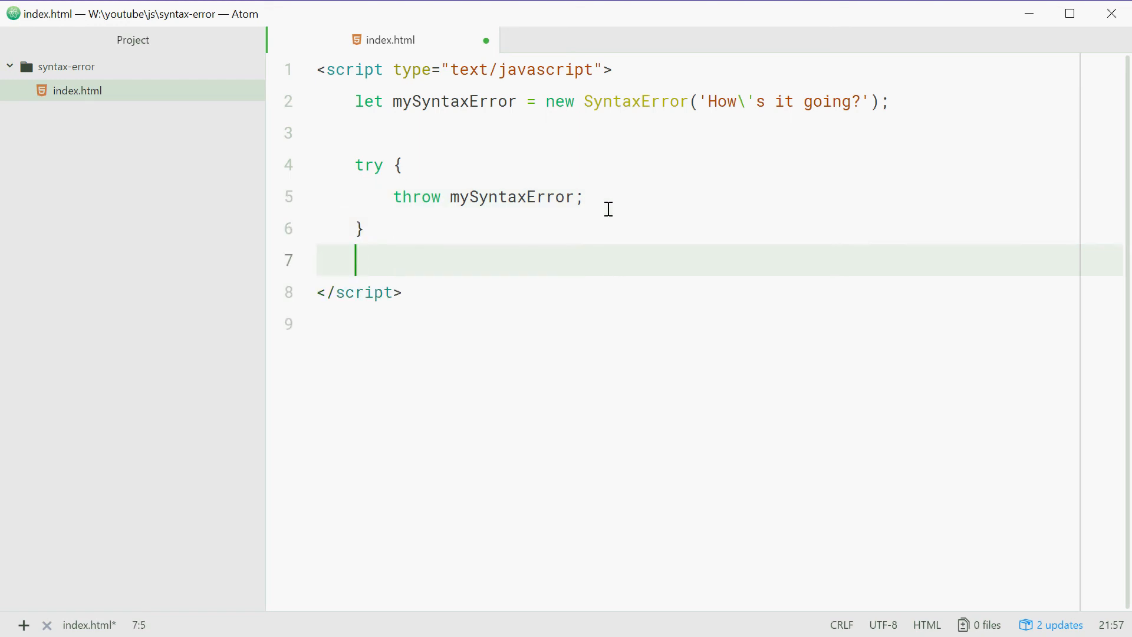
Add catch (e) logging 'An error has occured, it was a syntax error' and then e.message
{"action": "type", "text": "catch ("}
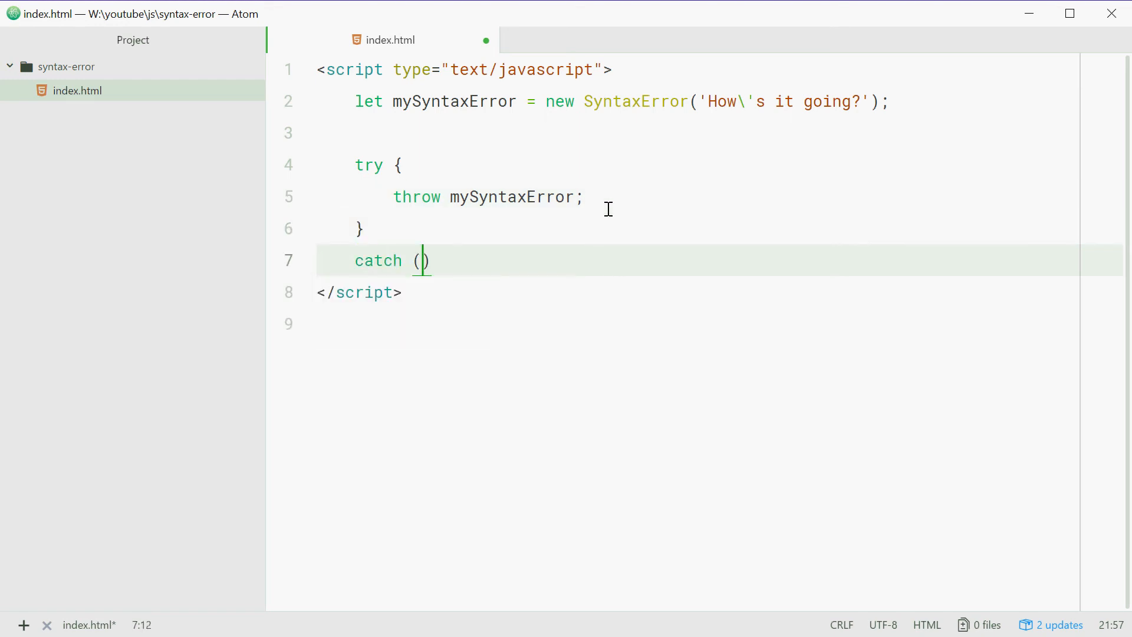
{"action": "type", "text": "e) {"}
{"action": "type", "text": "conso"}
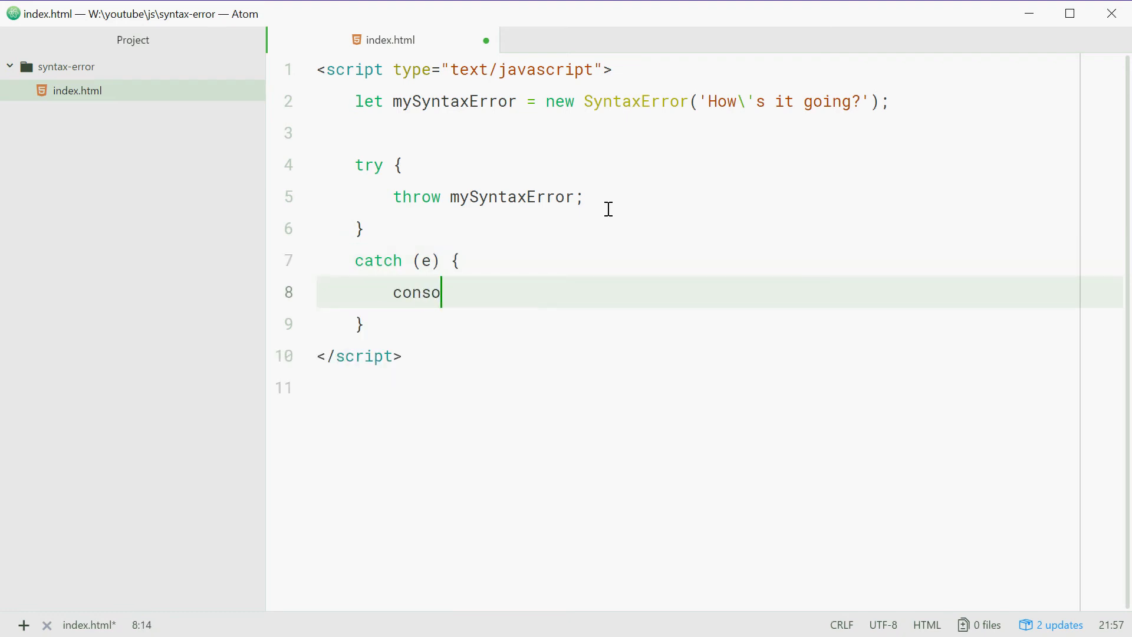
{"action": "type", "text": "le.log('')"}
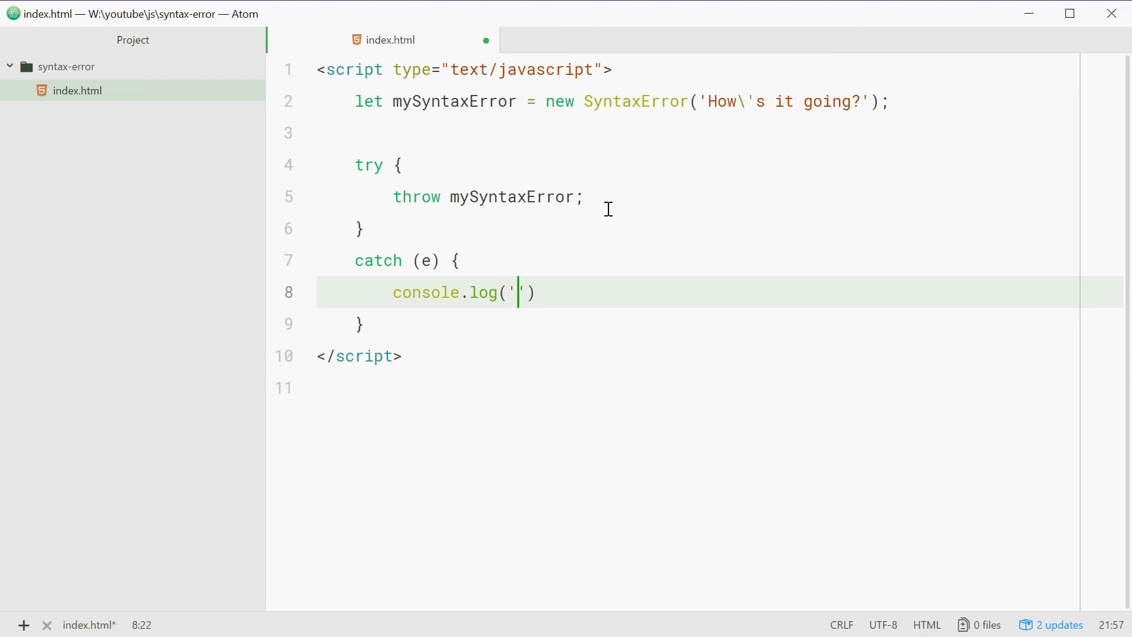
{"action": "type", "text": "An error has occured during that operation"}
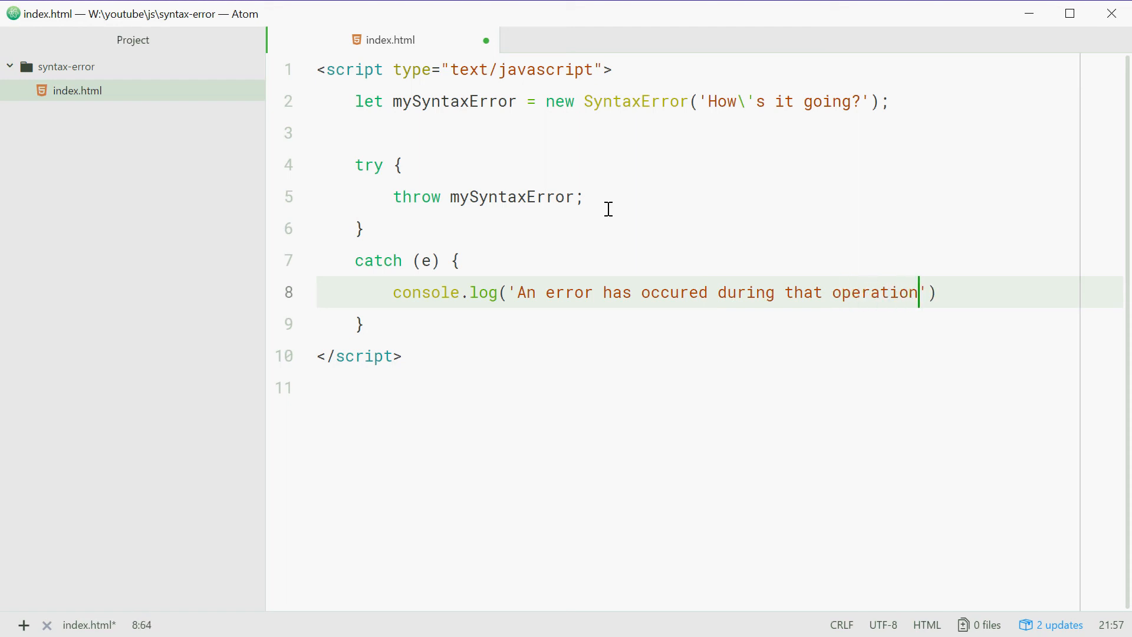
{"action": "type", "text": ", it was a y"}
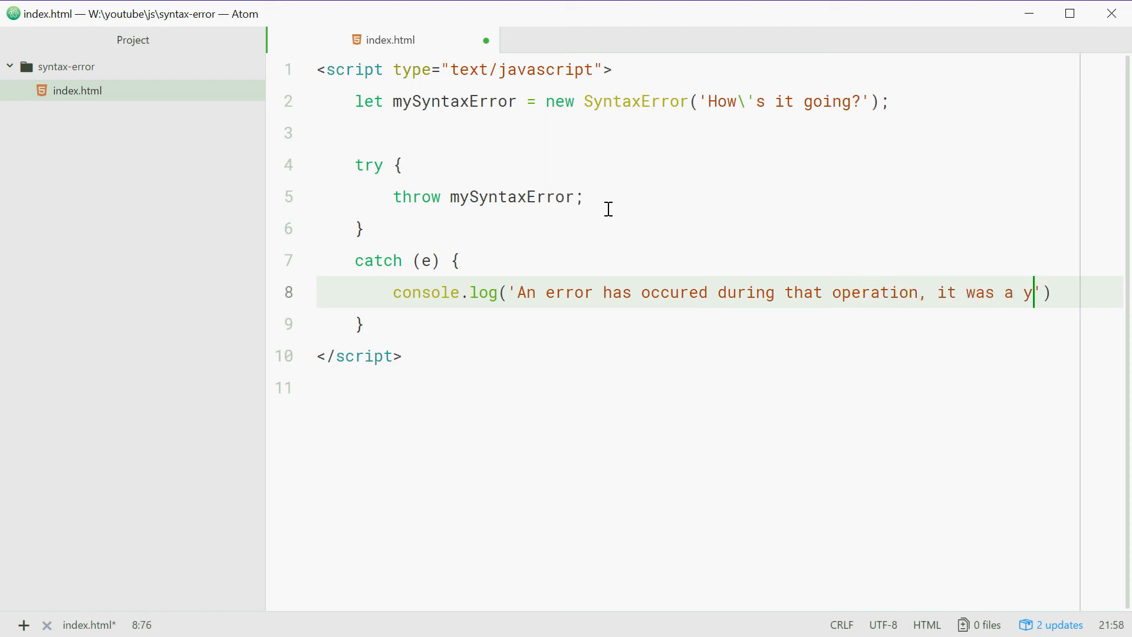
{"action": "type", "text": "syntax error"}
{"action": "type", "text": "console.log(e);"}
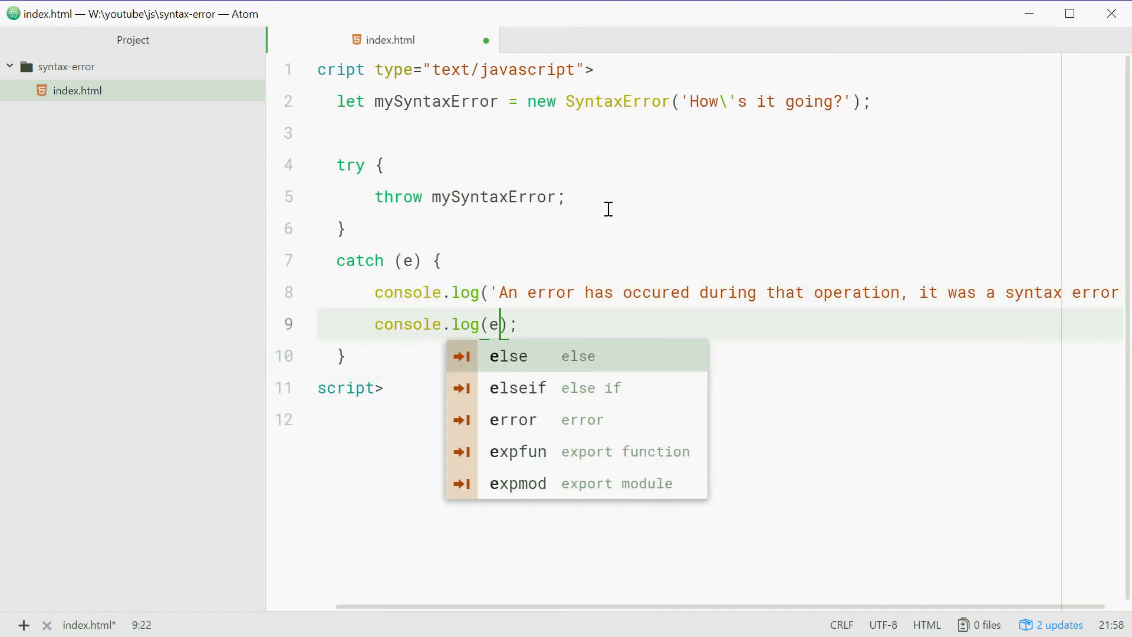
{"action": "type", "text": ".message"}
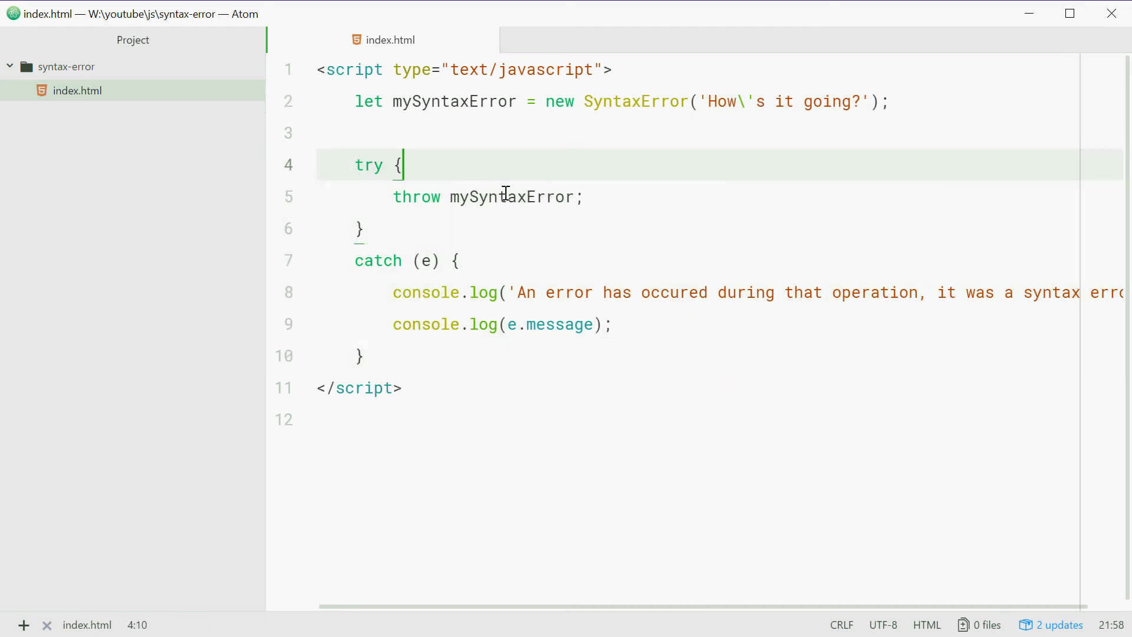
{"action": "double_click", "coordinate": [512, 196]}
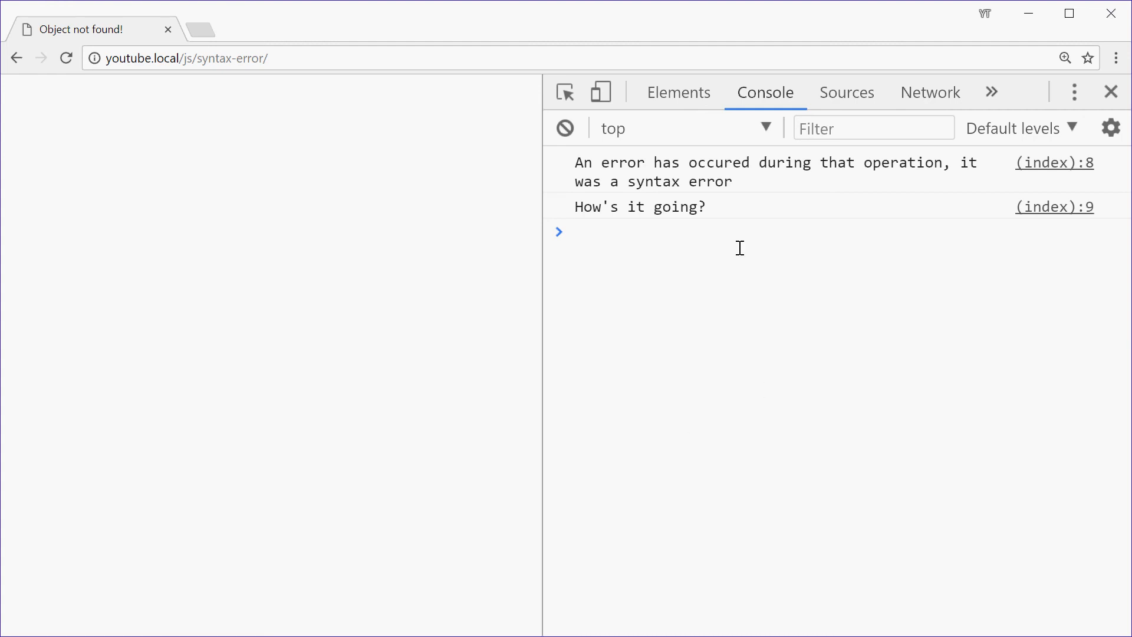
{"action": "mouse_move", "coordinate": [832, 183]}
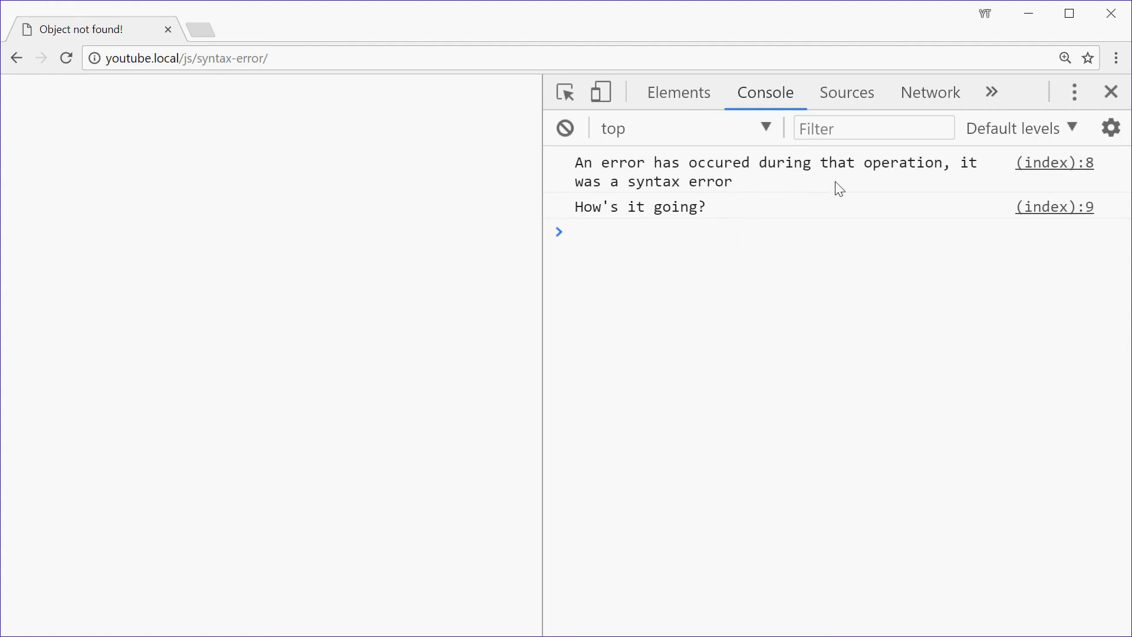
Reload the page so the console logs the error notice followed by How's it going?
{"action": "double_click", "coordinate": [639, 206]}
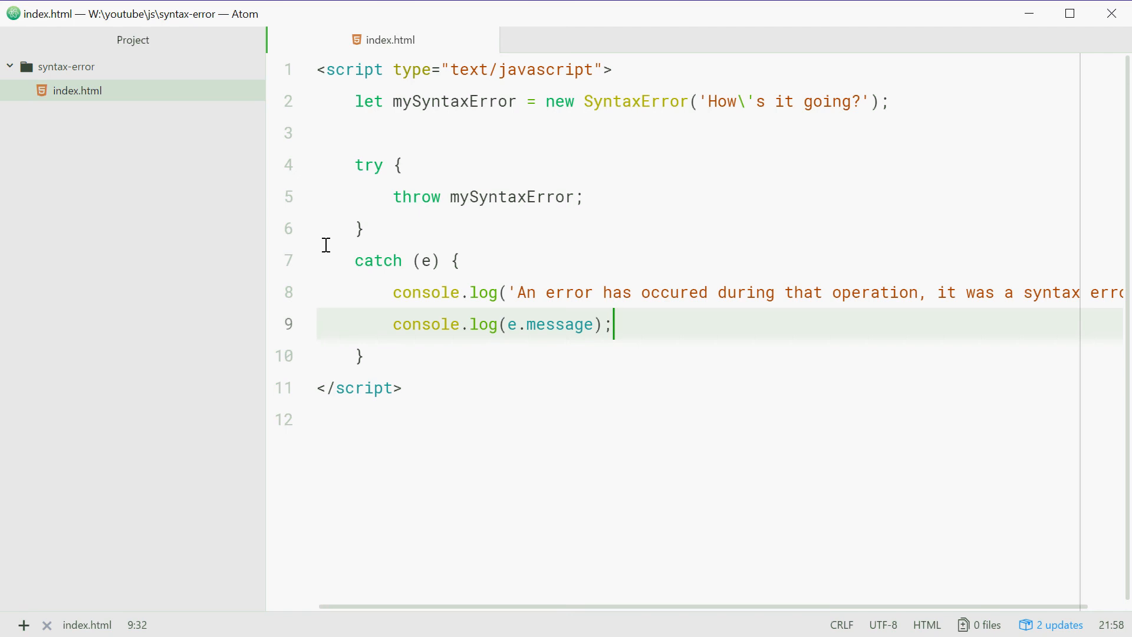
{"action": "double_click", "coordinate": [636, 102]}
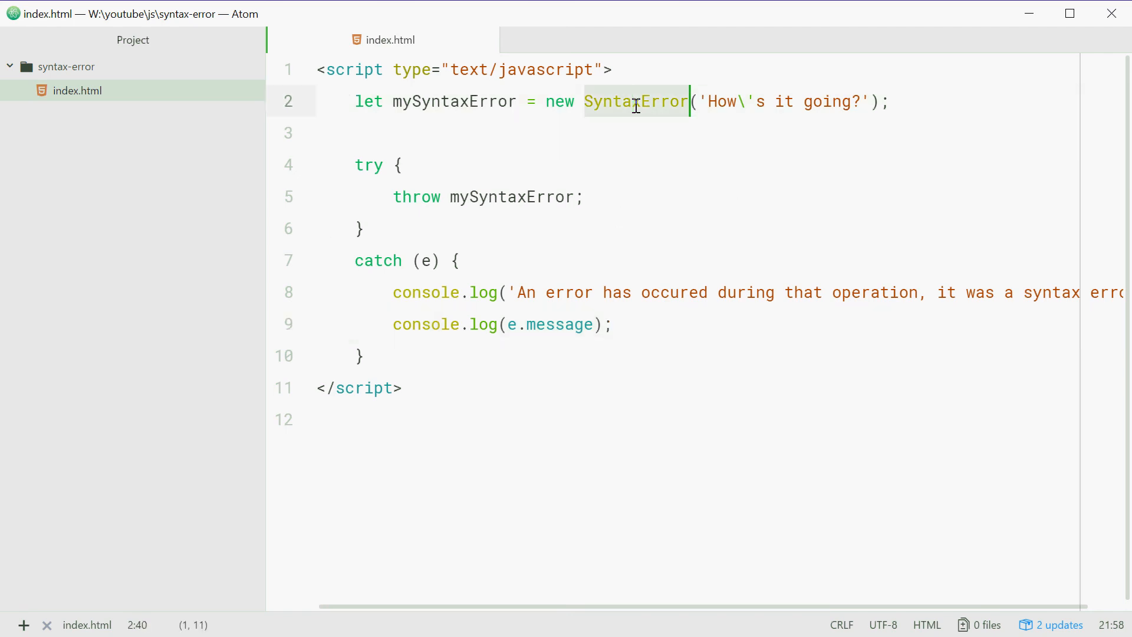